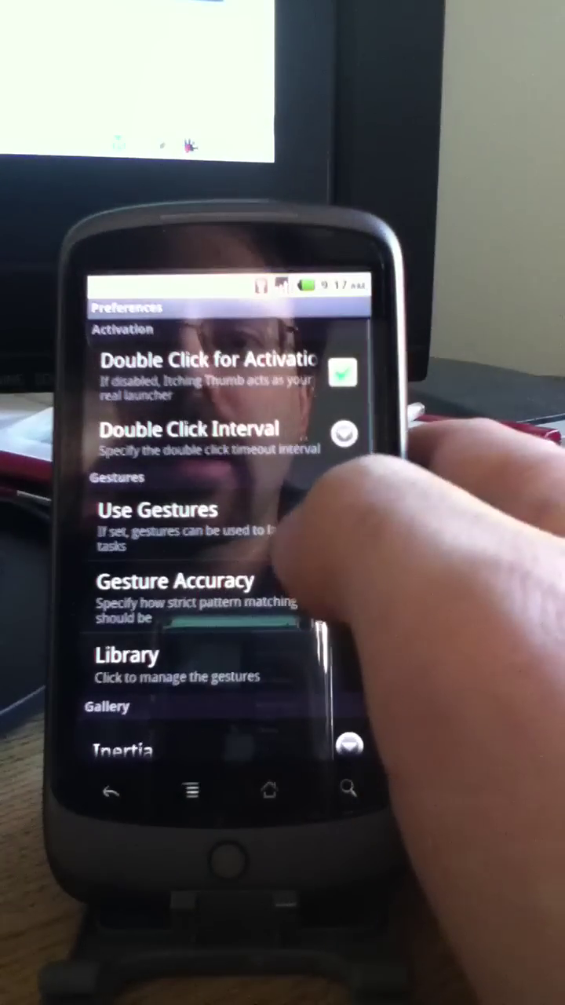
# - Scroll through Preferences and bring up the Double Click Interval timeout choices (200 to 600)
pyautogui.scroll(-3)
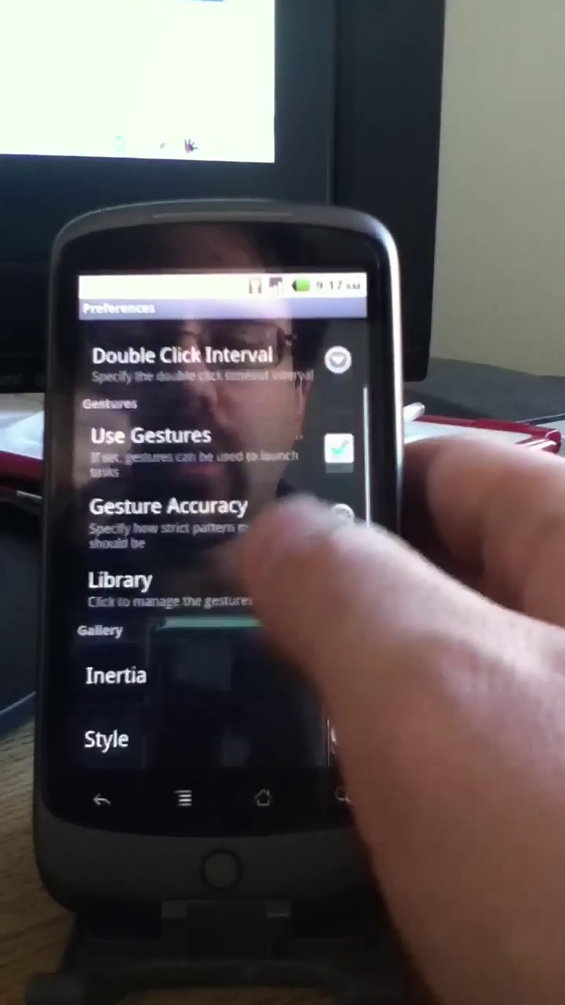
pyautogui.click(107, 738)
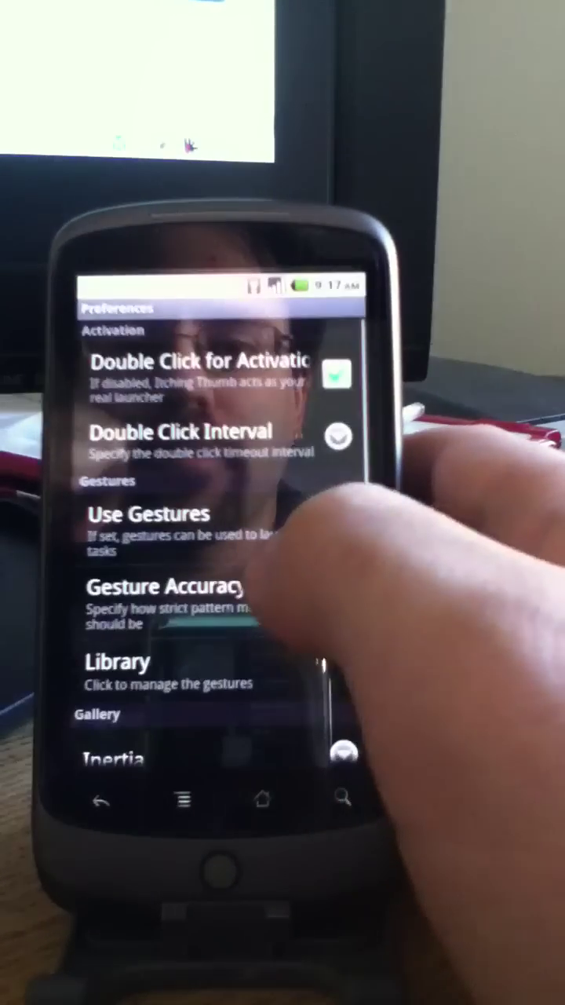
pyautogui.scroll(-3)
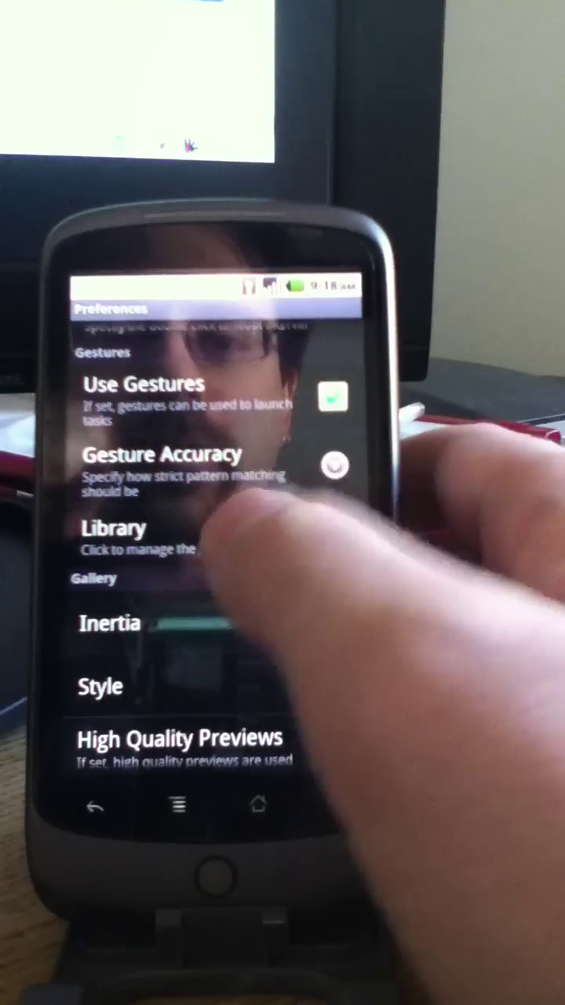
pyautogui.click(113, 529)
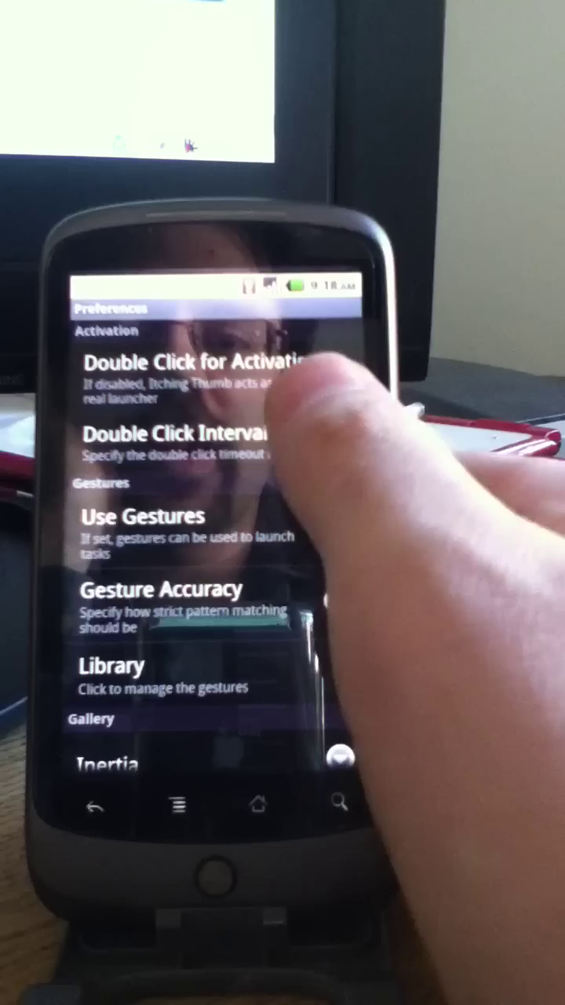
pyautogui.click(181, 437)
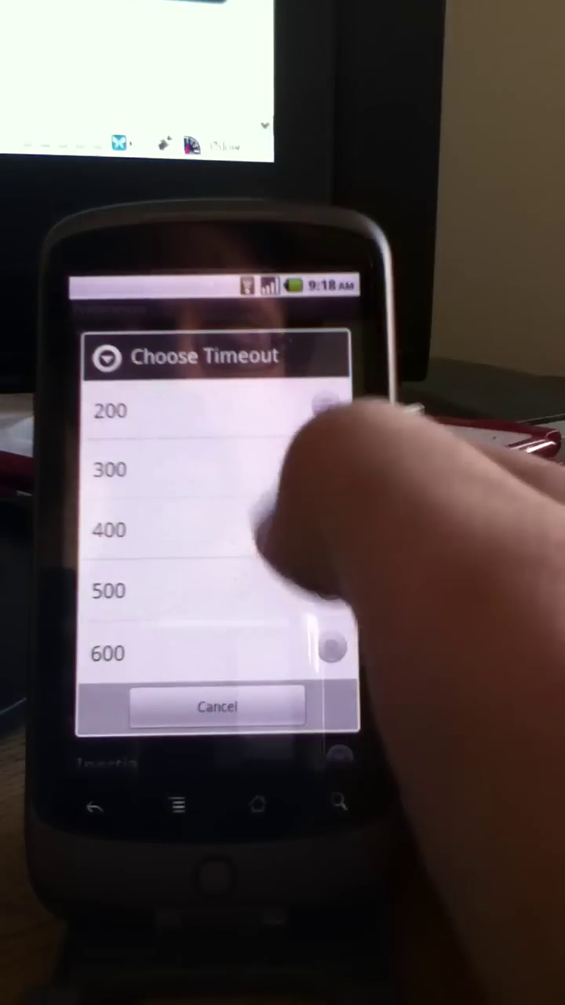